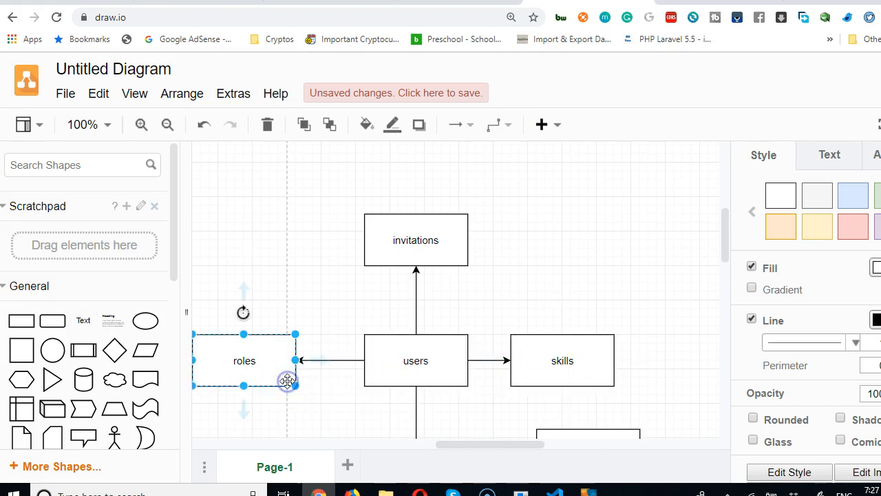
# Step: Run php artisan make:migration create_organisations_table in Git Bash
pyautogui.scroll(-3)
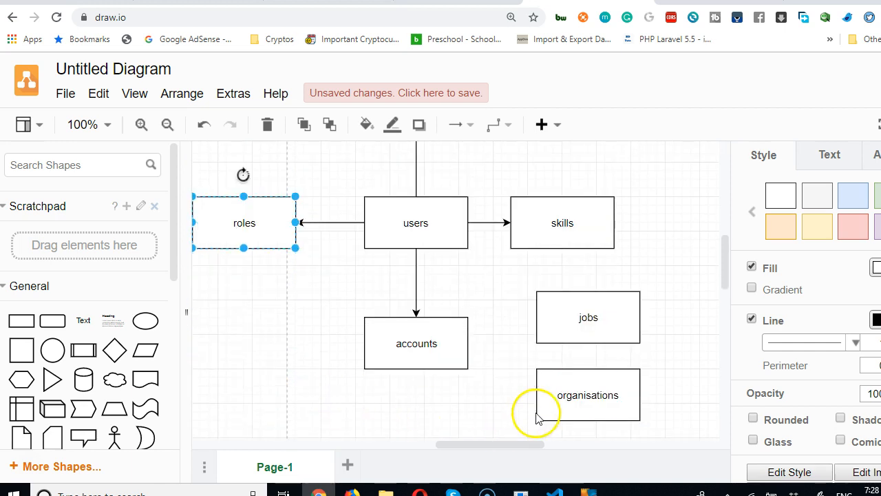
pyautogui.click(588, 394)
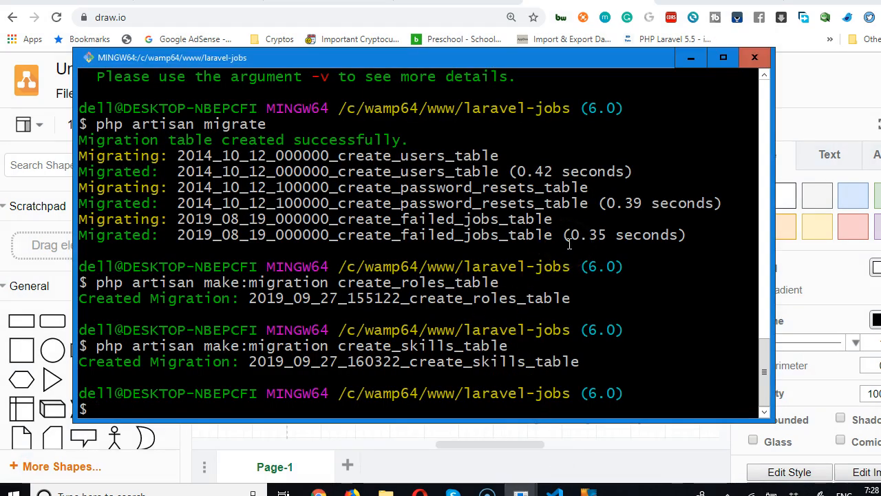
pyautogui.write('php artisan make:migration create_skills_table')
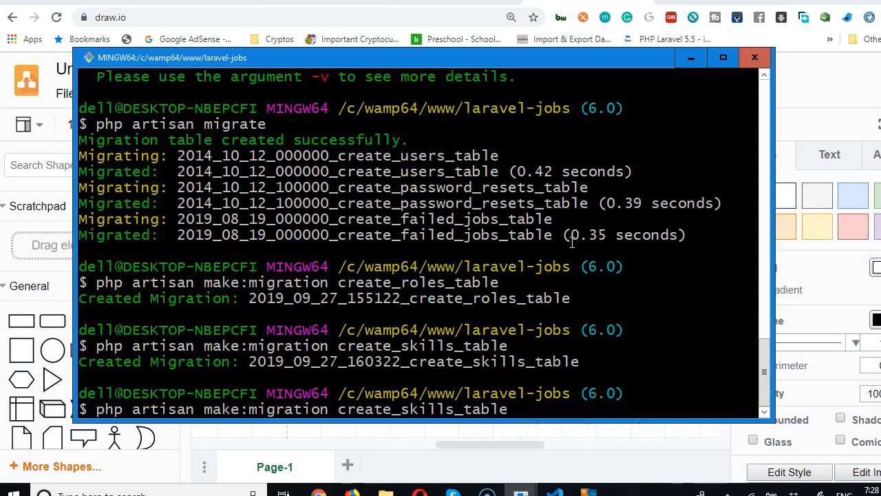
pyautogui.moveTo(686, 281)
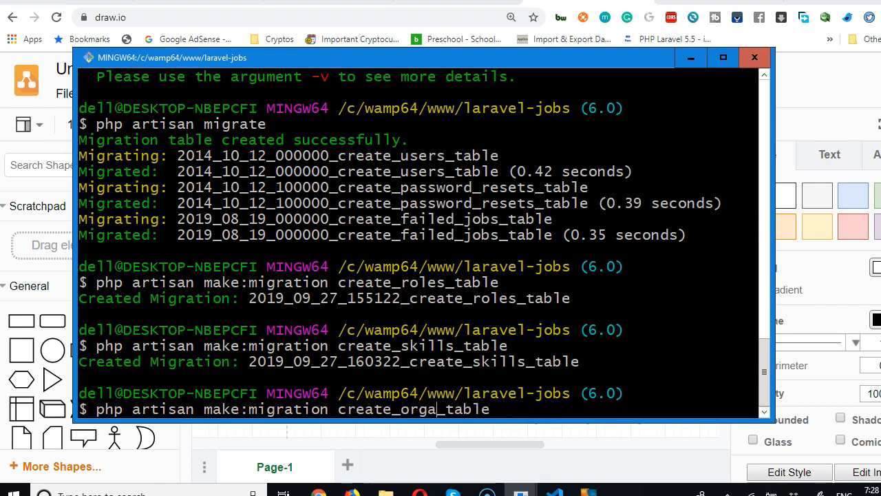
pyautogui.write('nisat')
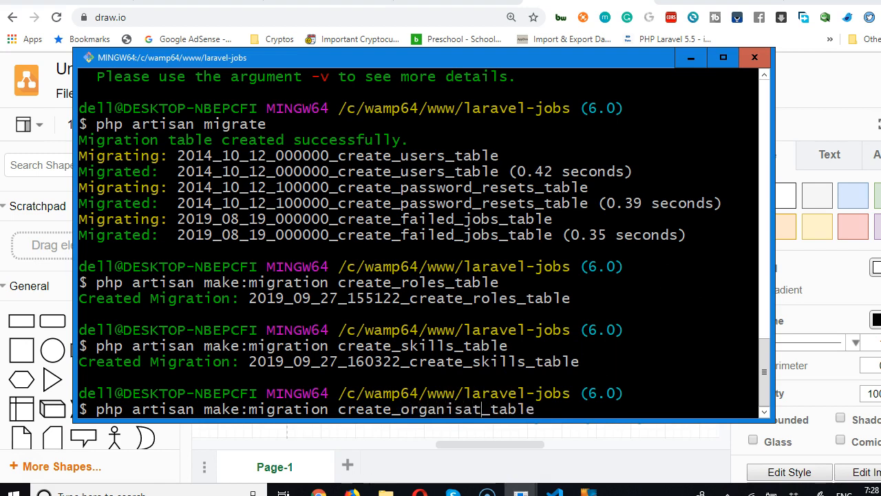
pyautogui.write('ions')
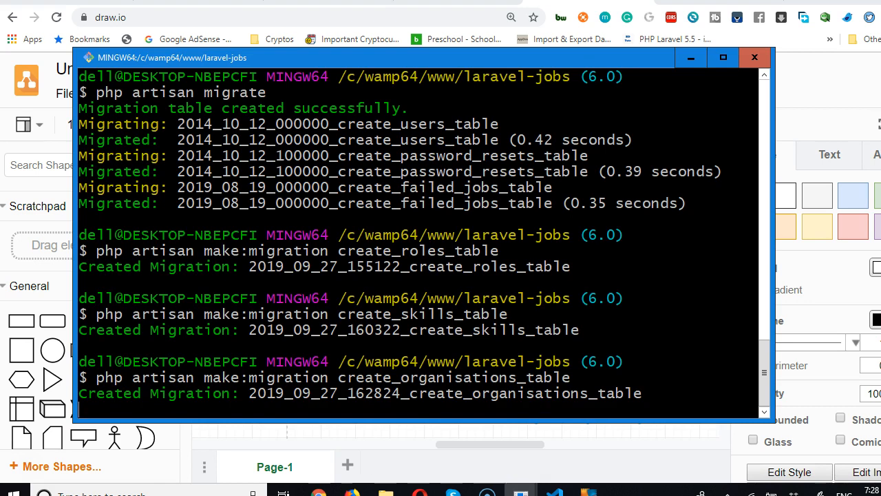
pyautogui.moveTo(795, 317)
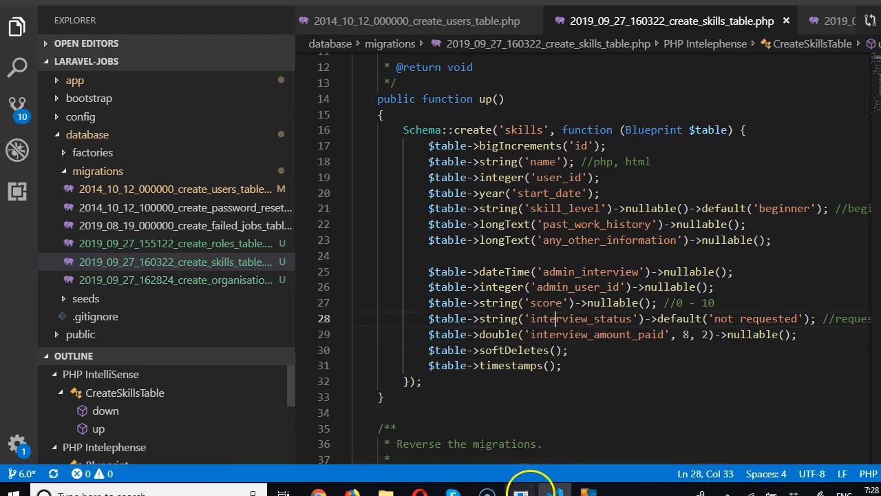
# Step: Run make:migration for create_invitations_table and then create_jobs_table in Git Bash
pyautogui.click(521, 493)
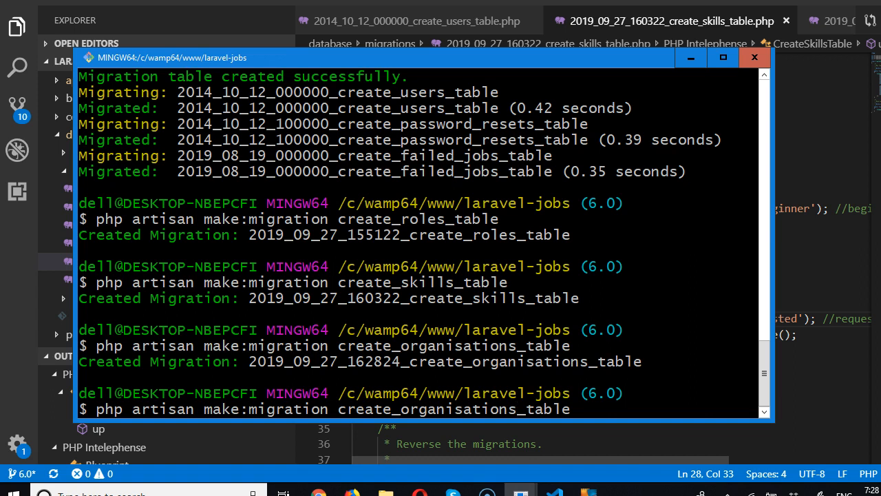
pyautogui.press('BackSpace')
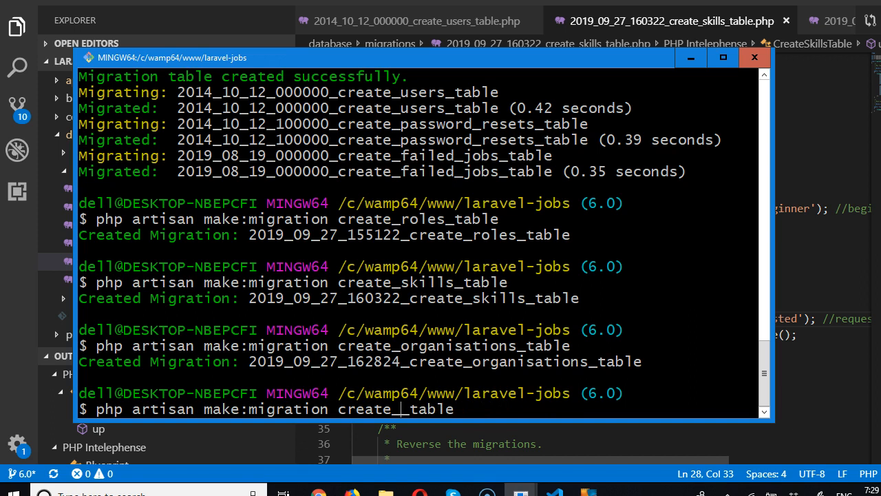
pyautogui.write('invterview_iinvitations')
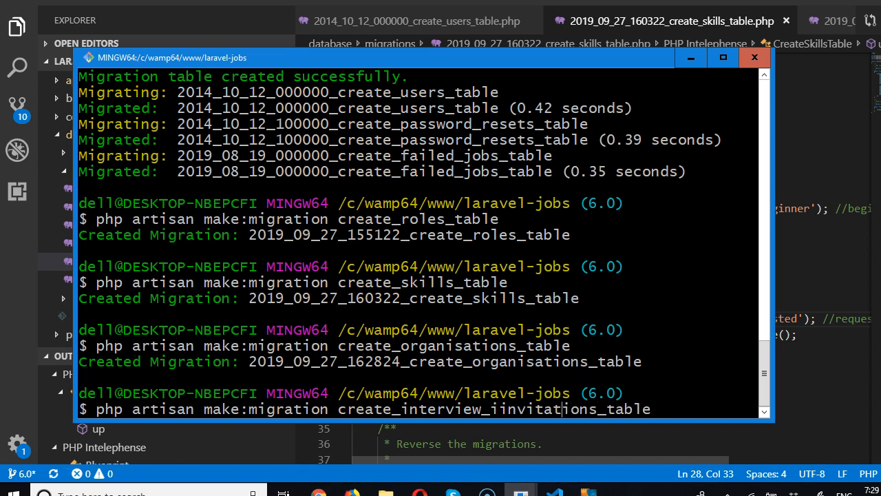
pyautogui.press('Backspace')
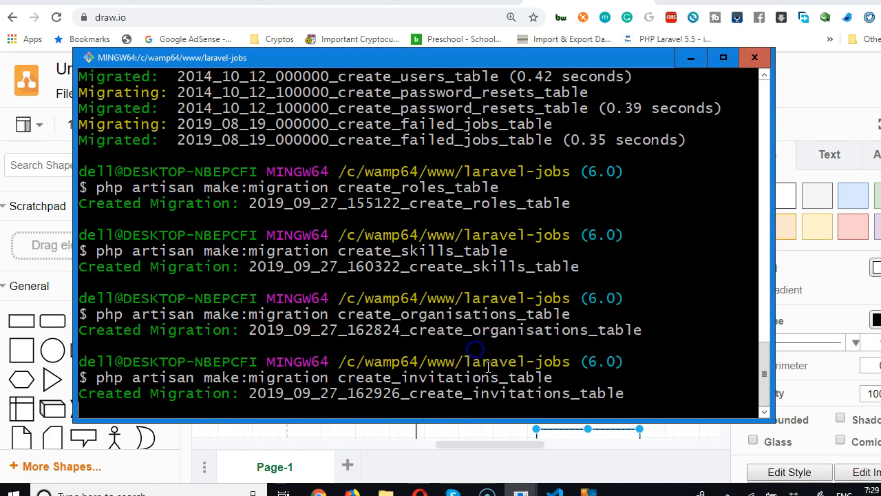
pyautogui.moveTo(284, 365)
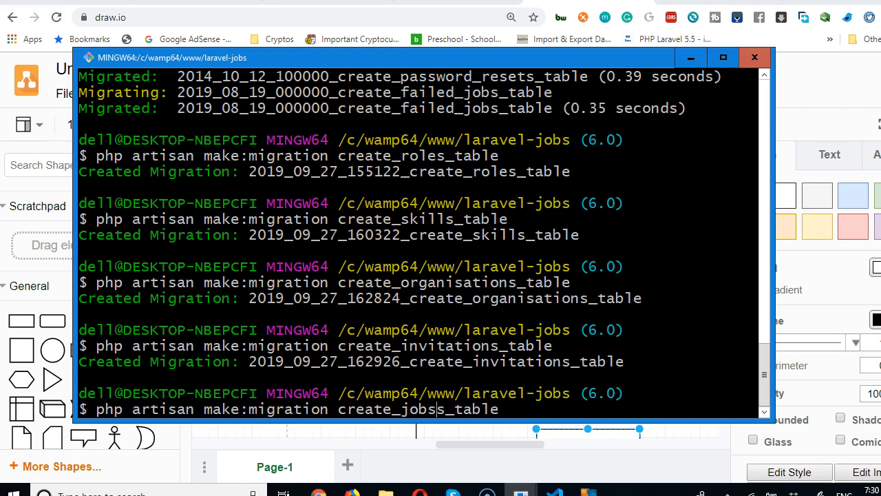
pyautogui.press('Backspace')
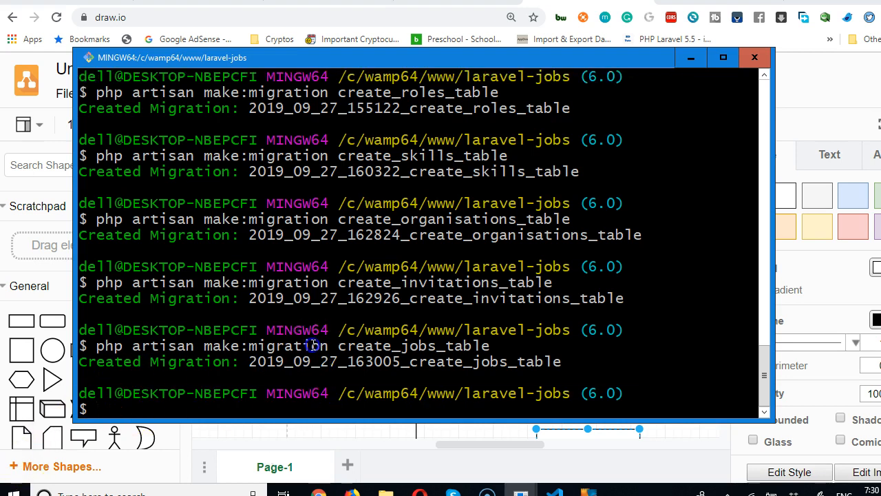
pyautogui.write('php artisan make:migration create_jobs_table')
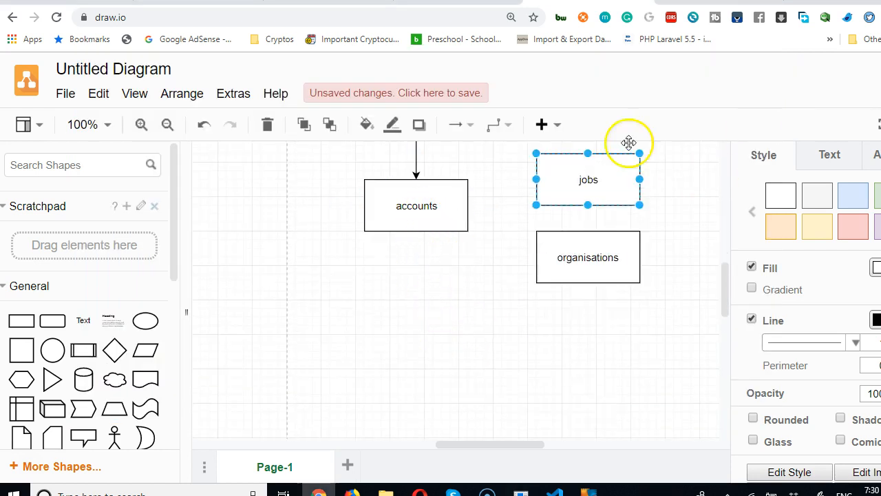
# Step: Generate the create_accounts_table migration to match the diagram's accounts box
pyautogui.write('spell account')
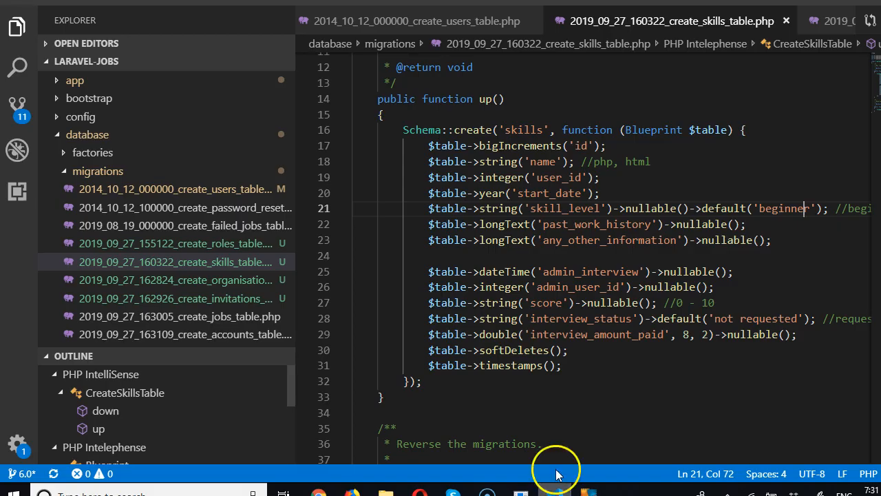
# Step: Rename the users migration's 'country' column to 'country_id'
pyautogui.click(175, 188)
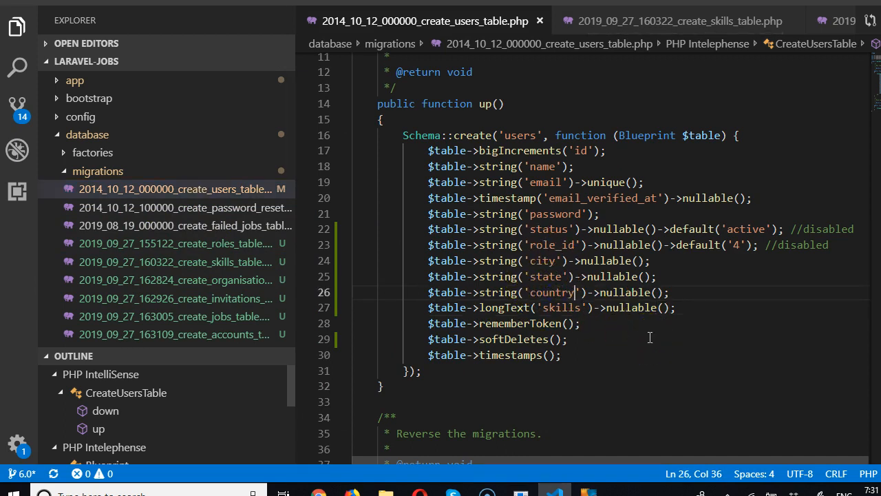
pyautogui.write('_id')
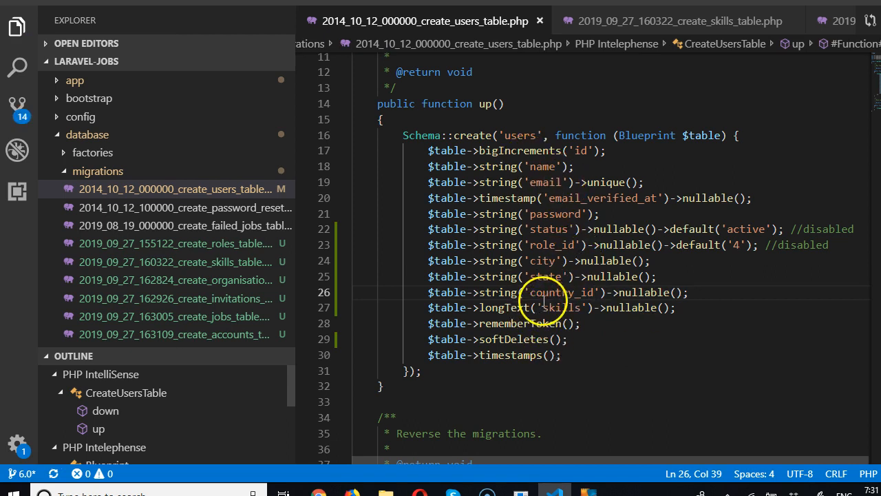
pyautogui.doubleClick(550, 291)
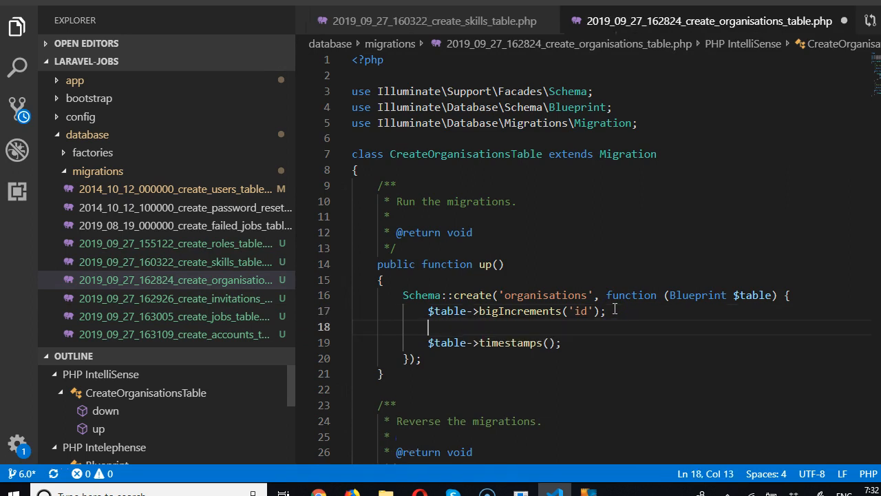
# Step: Add $table->softDeletes(); above timestamps in create_organisations_table.php
pyautogui.write('$table->softDeletes();')
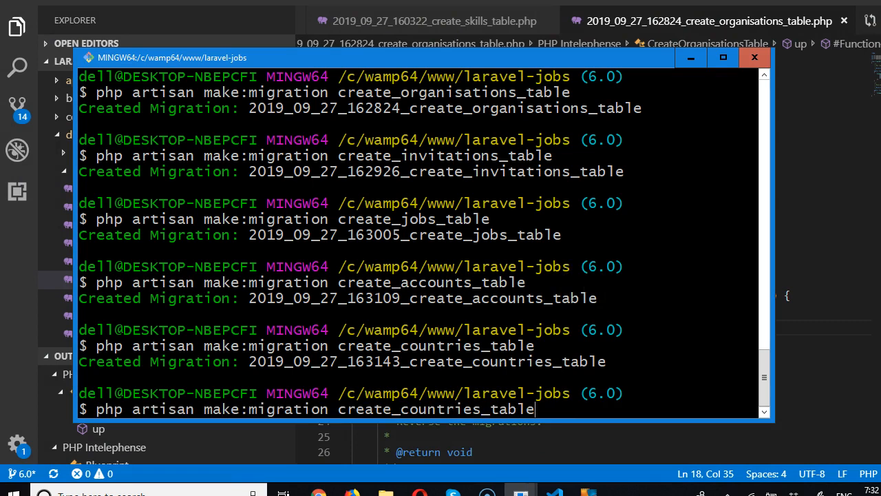
pyautogui.moveTo(645, 285)
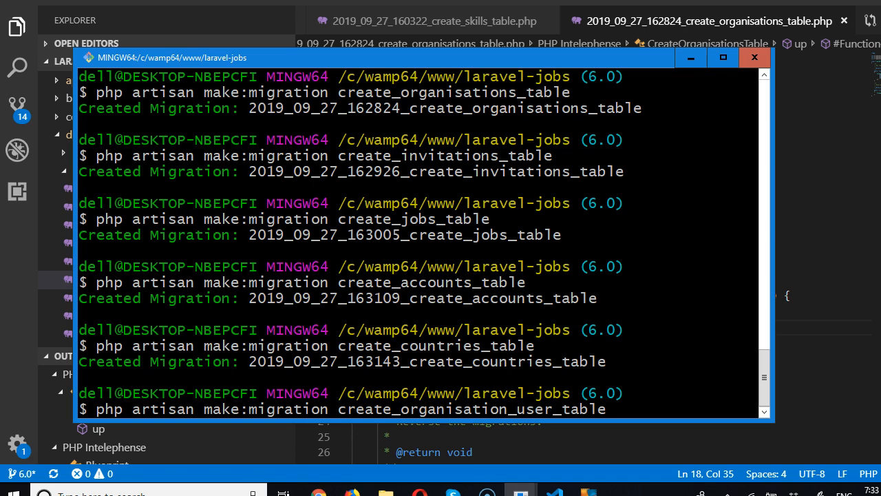
pyautogui.moveTo(590, 301)
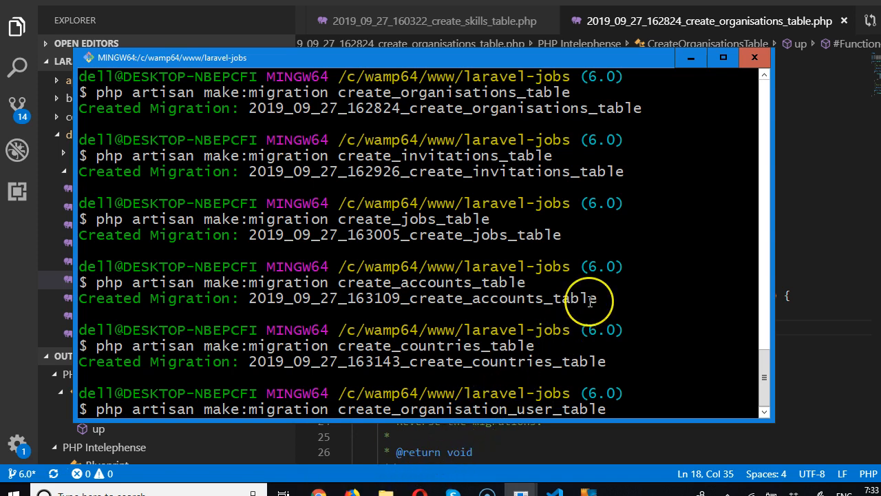
# Step: Create the create_countries_table migration and begin create_organisation_user_table in Git Bash
pyautogui.scroll(-3)
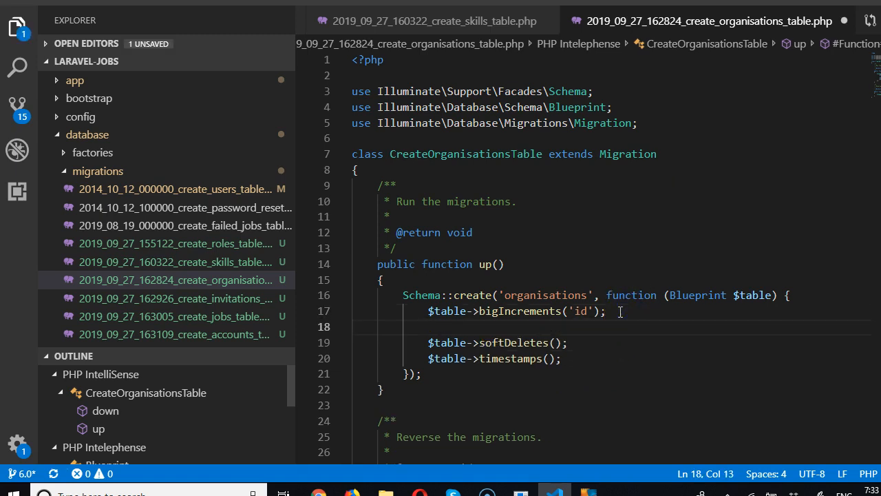
# Step: Add $table->integer('user_id'); on line 18 of the organisations migration and save
pyautogui.write('$table-')
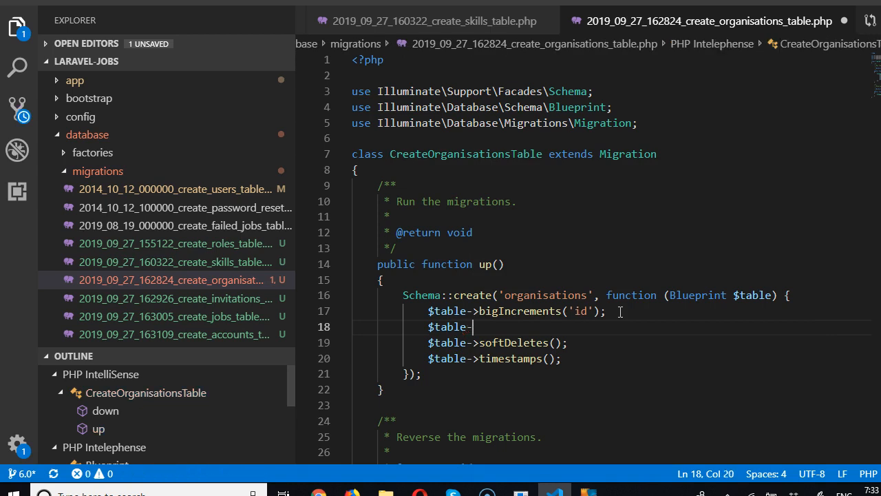
pyautogui.write('i')
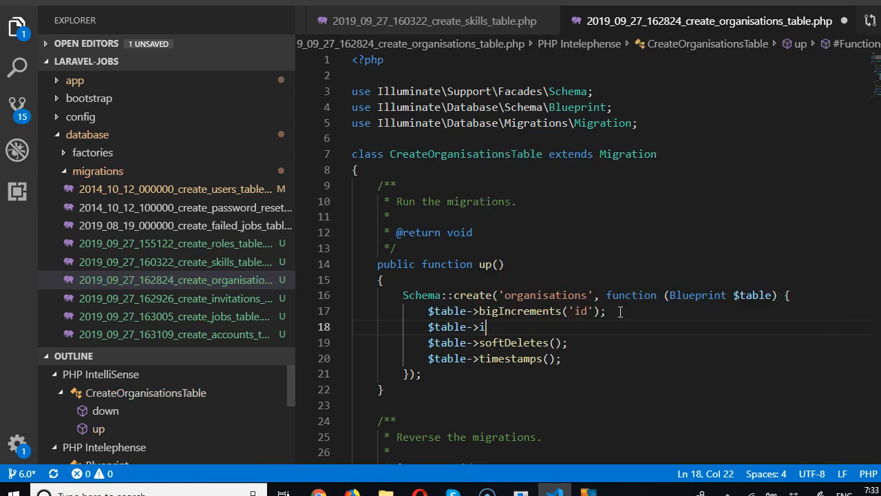
pyautogui.write('nteger(')
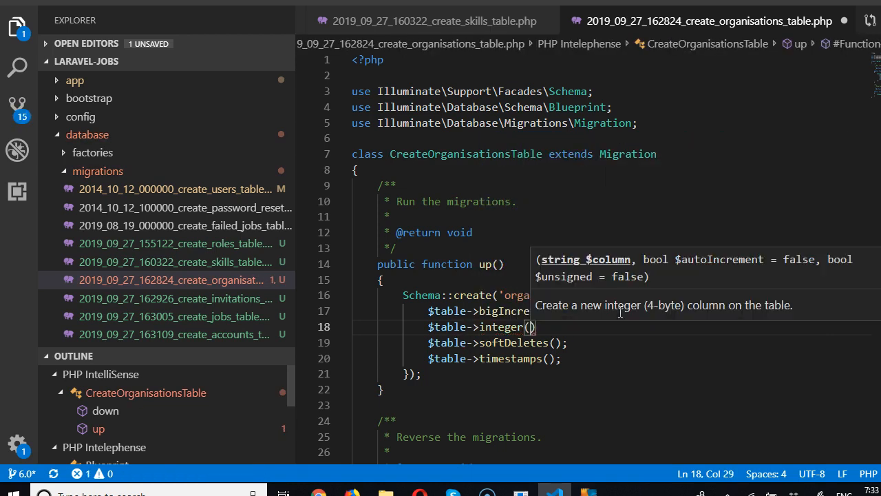
pyautogui.write("'user_")
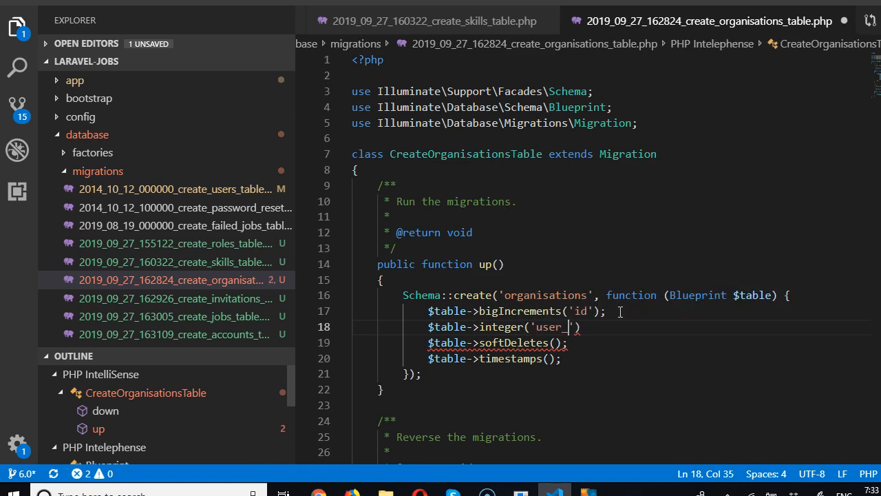
pyautogui.write('id')
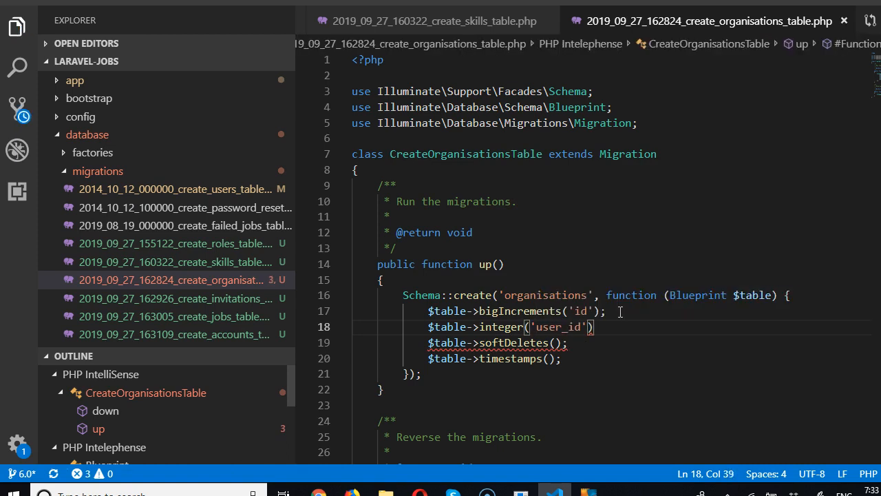
pyautogui.write(';')
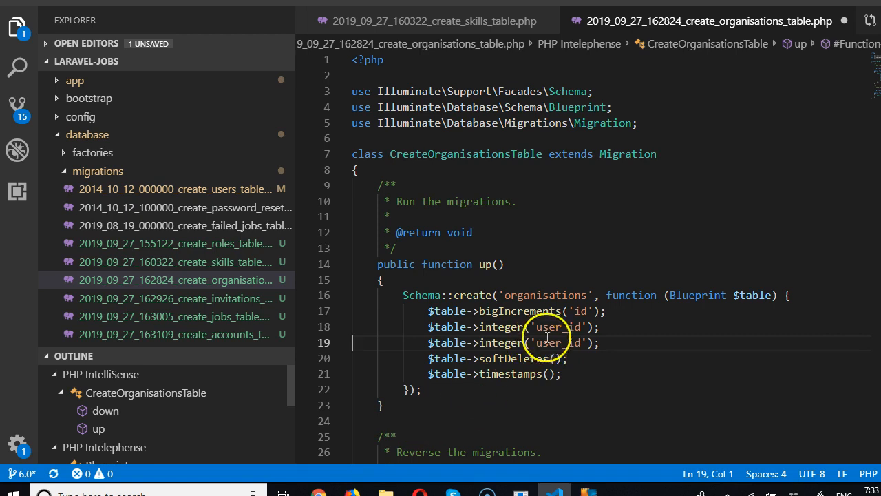
pyautogui.write('2')
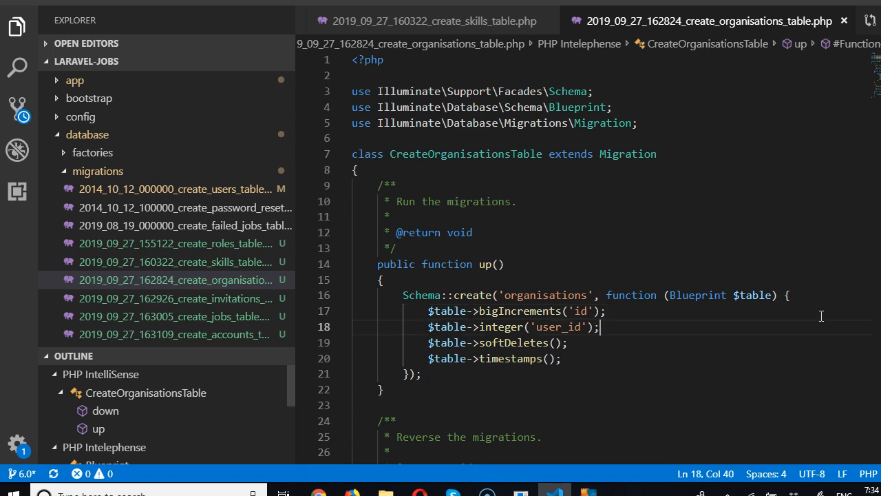
pyautogui.write('//')
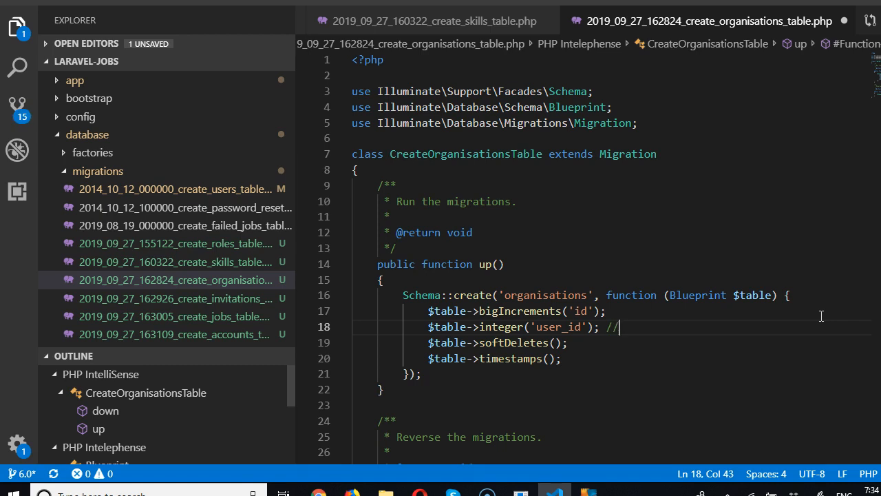
pyautogui.write('youtube')
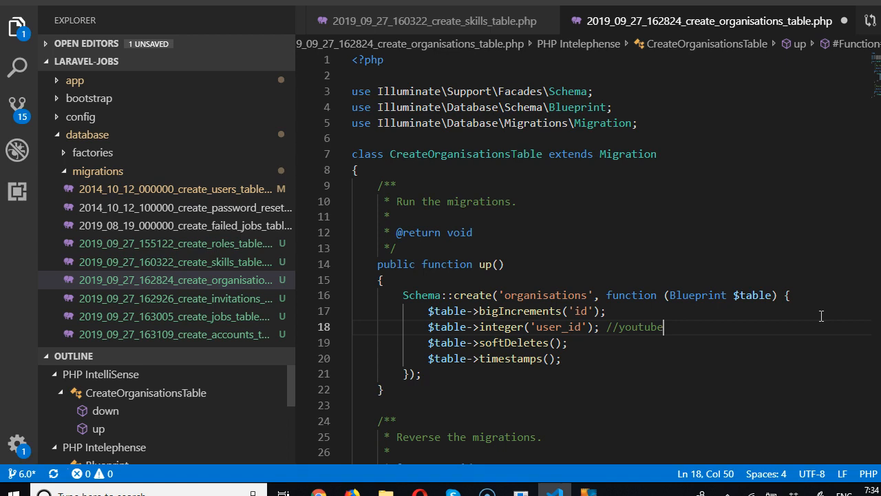
pyautogui.write('.com/c/')
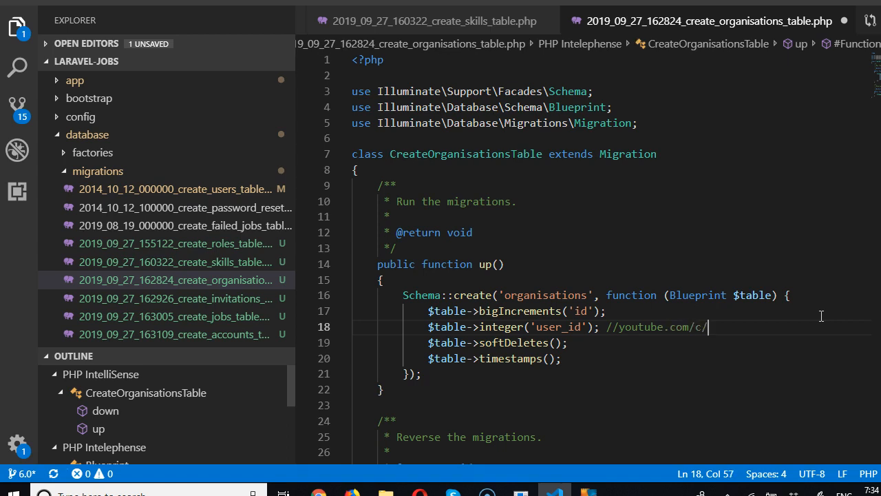
pyautogui.write('brainttemorg')
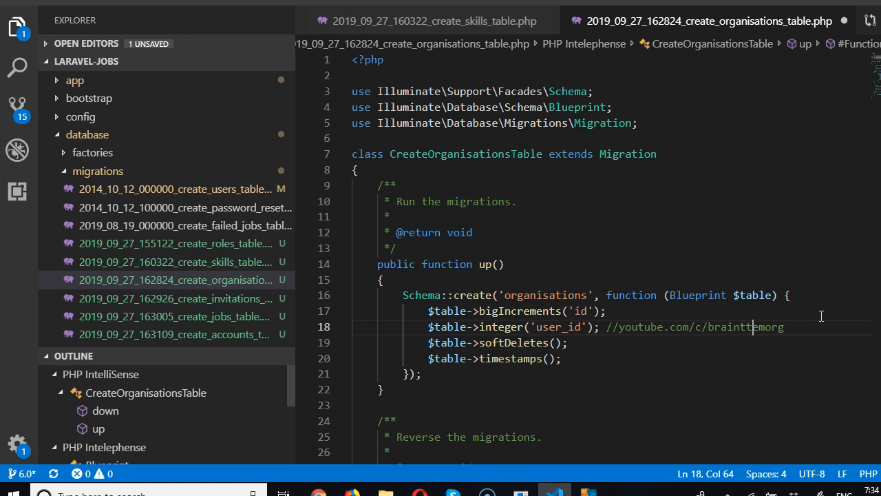
pyautogui.press('Backspace')
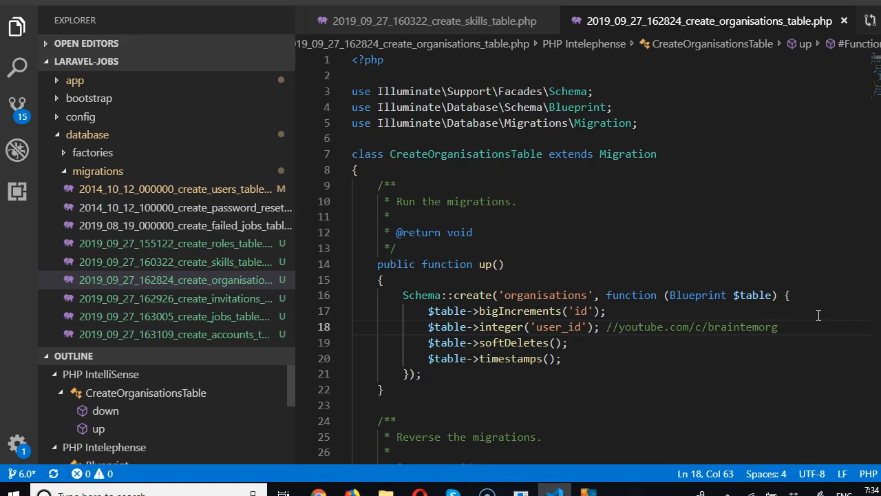
pyautogui.write('//')
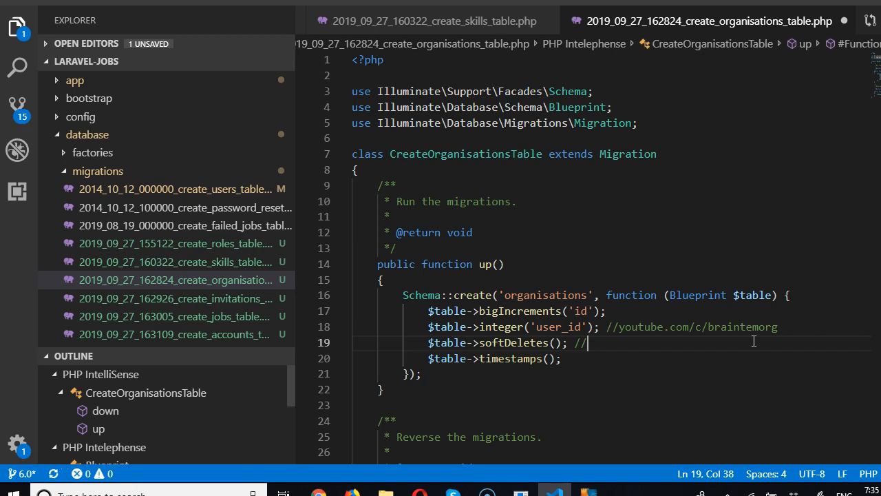
pyautogui.write('github.')
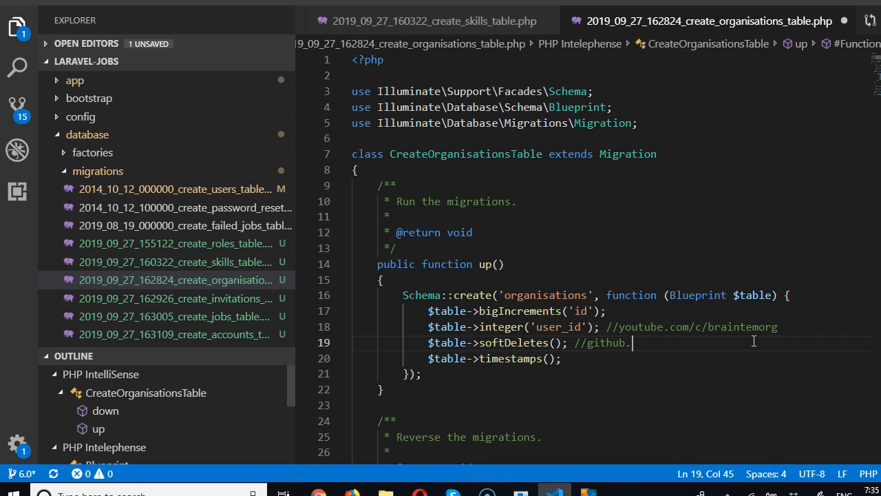
pyautogui.write('com/daveozoa')
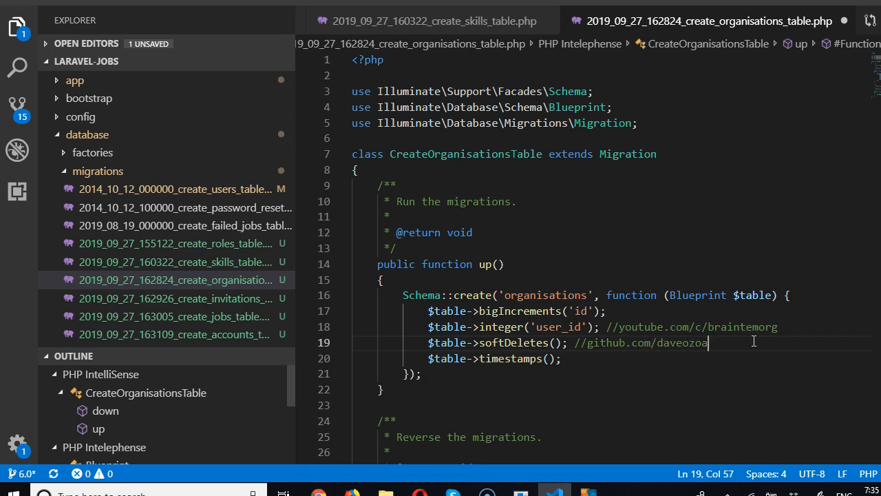
pyautogui.write('lor')
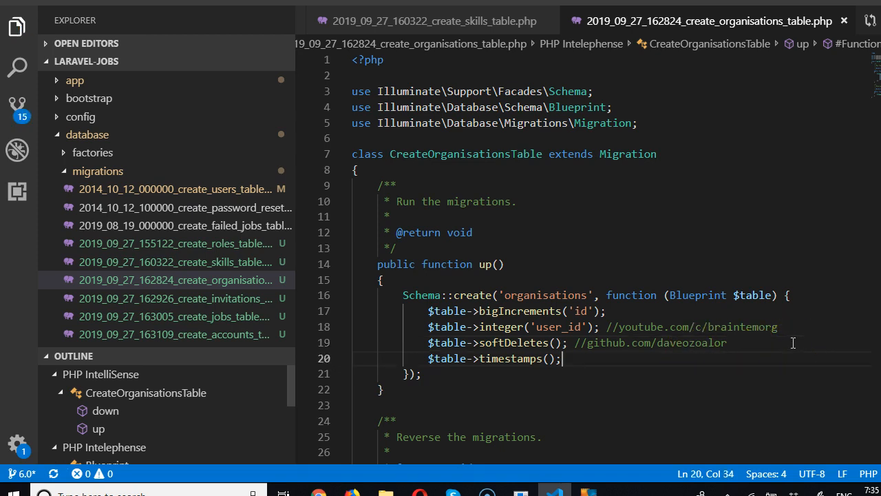
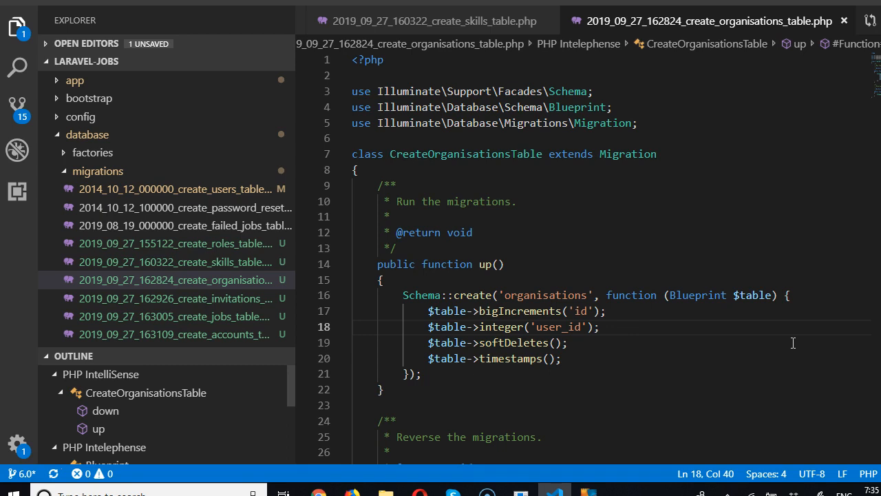
# Step: Add $table->string('name'); below user_id and duplicate the line
pyautogui.press('enter')
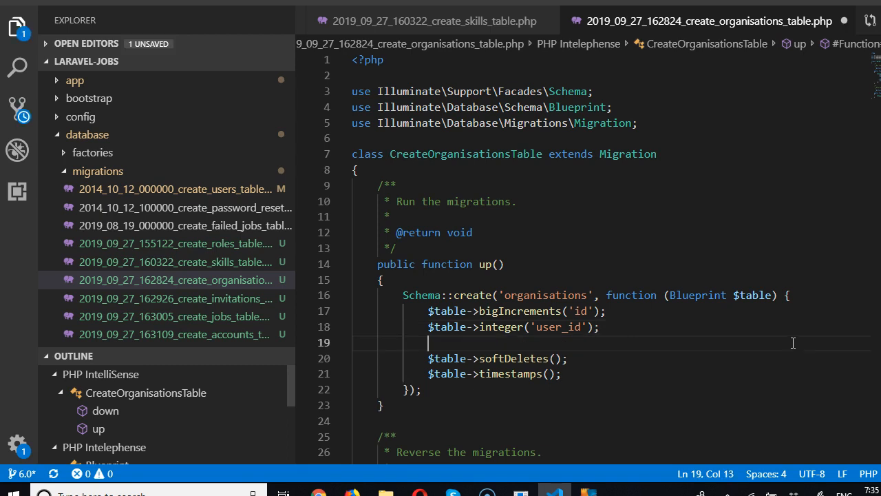
pyautogui.write('$table')
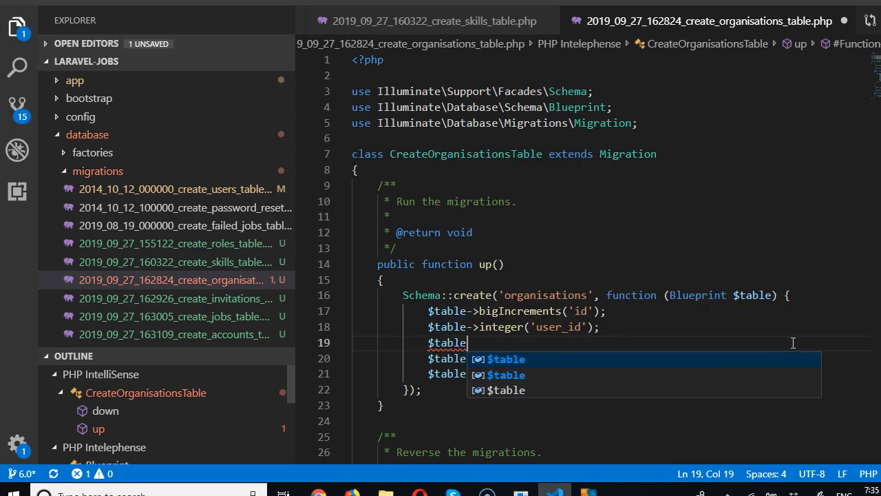
pyautogui.write('->')
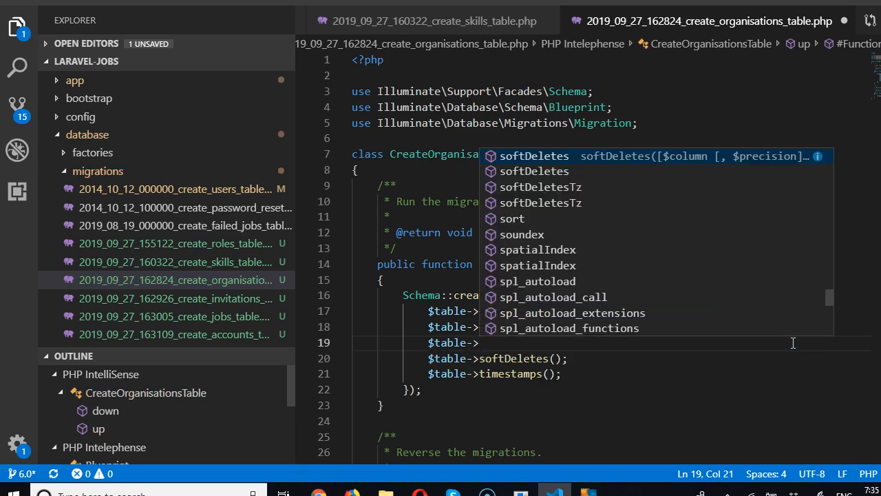
pyautogui.write("string('title');")
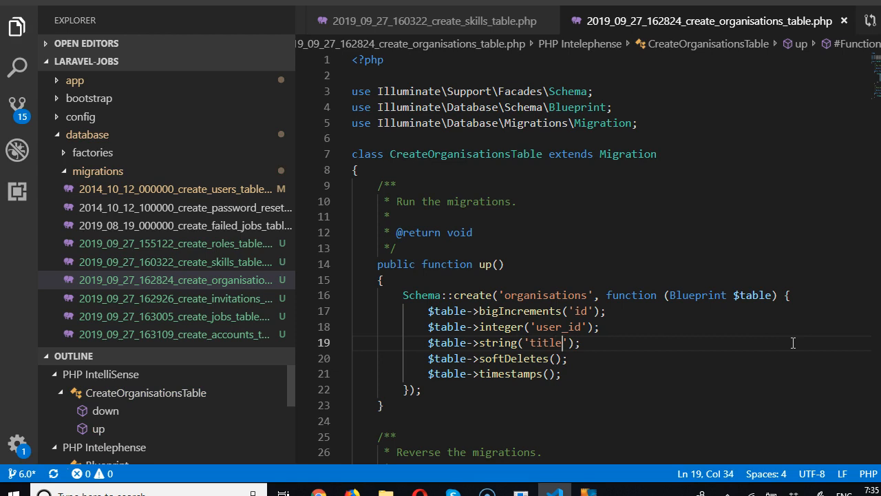
pyautogui.write('name')
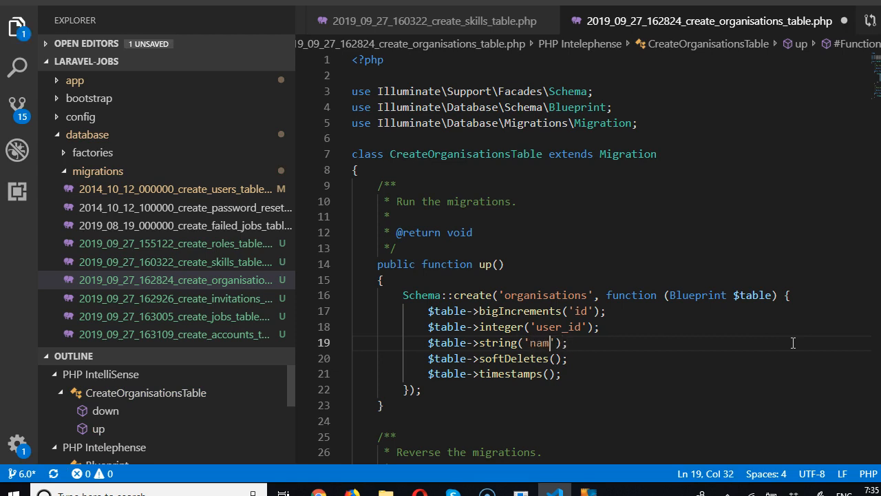
pyautogui.write('e')
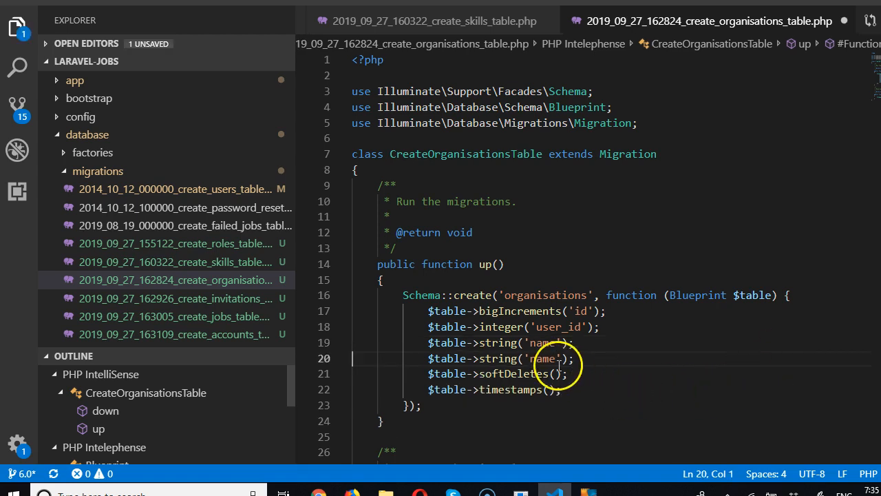
# Step: Make the duplicate string('city')->nullable(), and add nullable state and country_id lines
pyautogui.write('city')
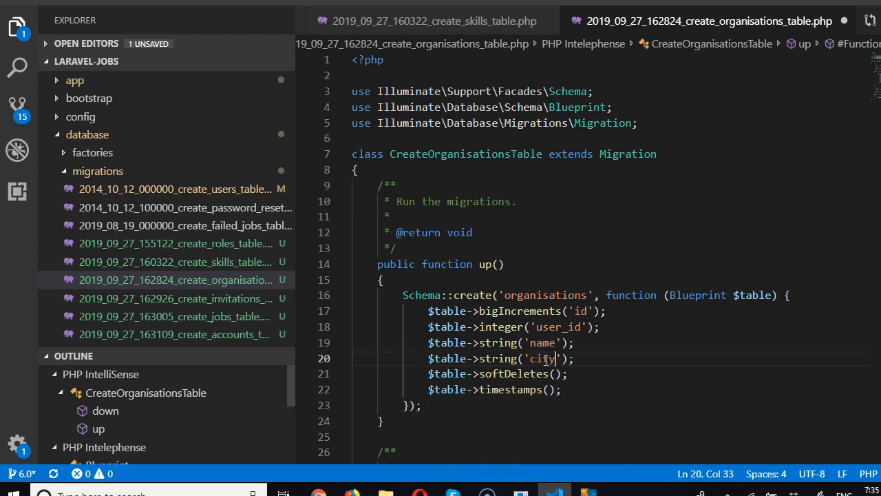
pyautogui.write('->')
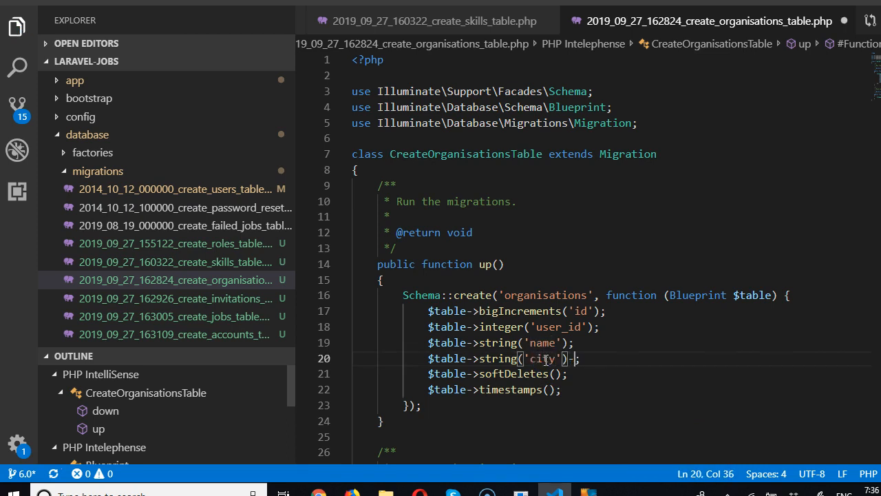
pyautogui.write('->nua')
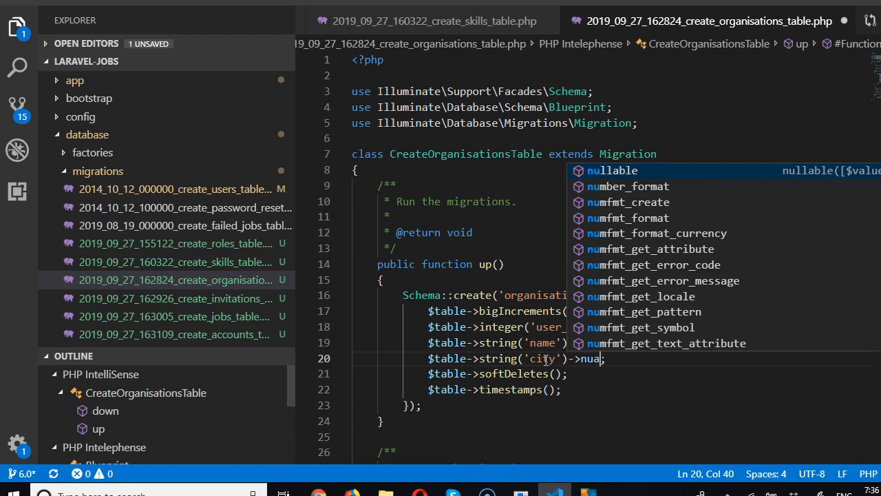
pyautogui.press('Backspace')
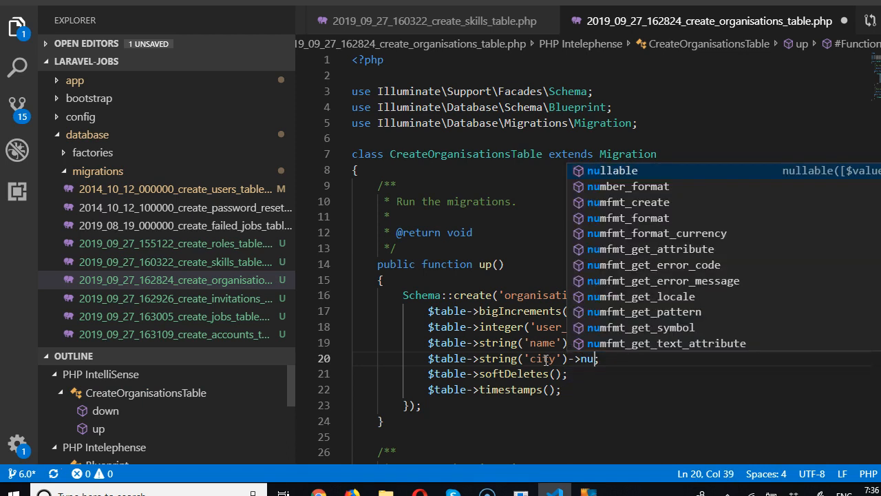
pyautogui.press('Tab')
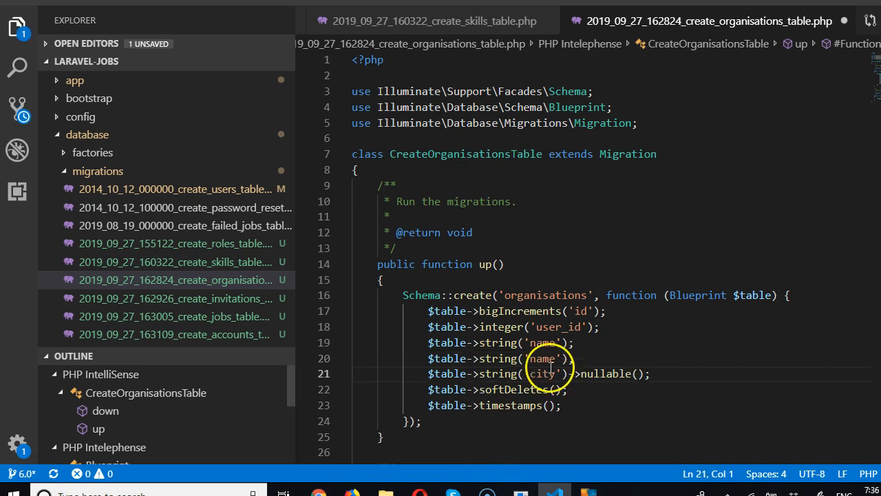
pyautogui.doubleClick(543, 358)
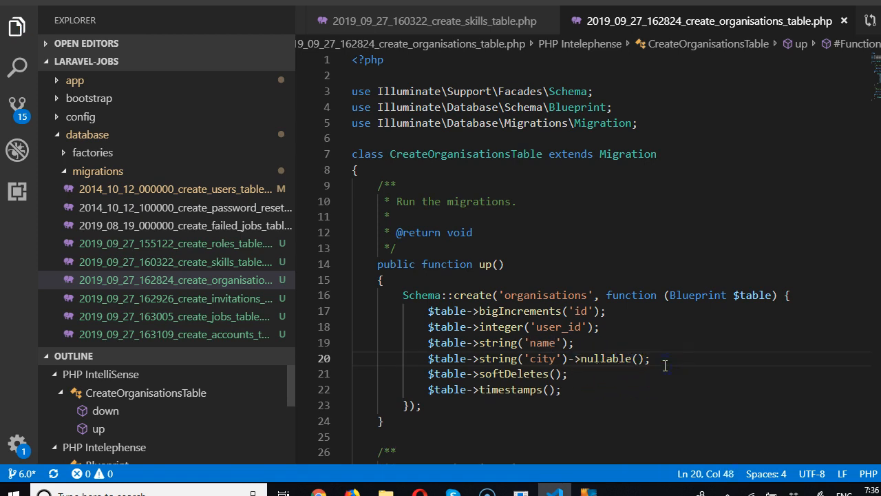
pyautogui.write("$table->string('s')->nullable();")
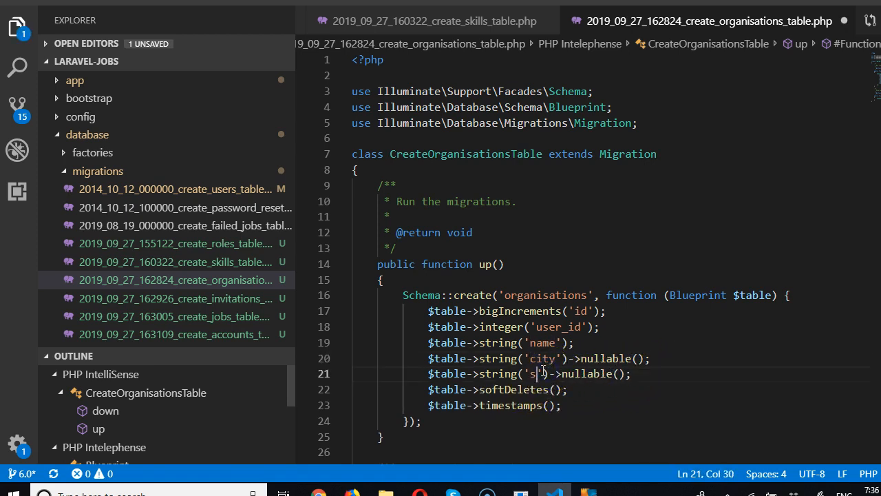
pyautogui.write('tate')
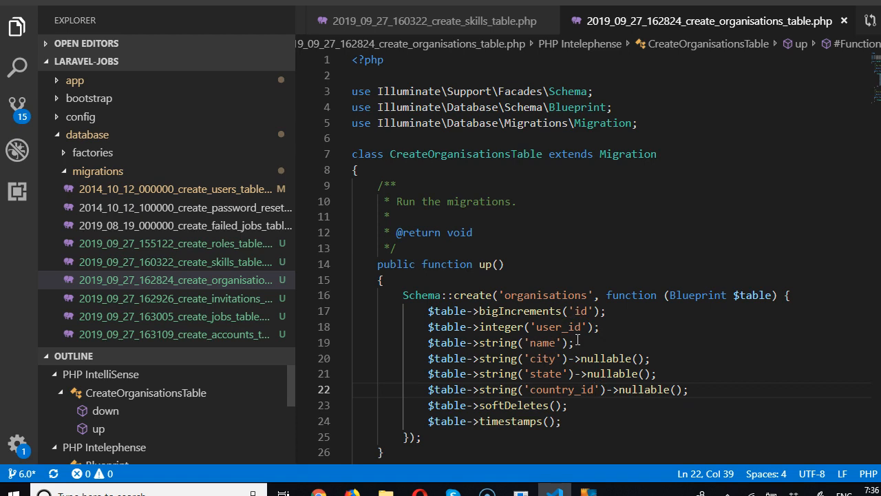
pyautogui.click(578, 342)
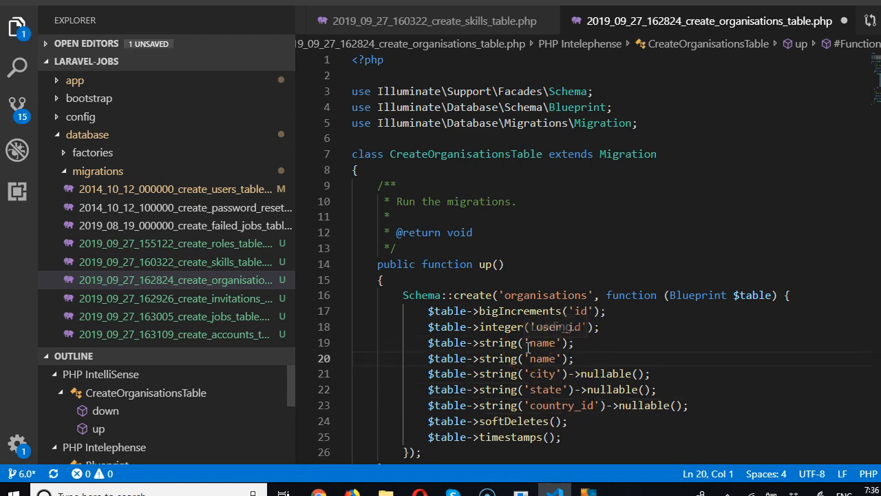
# Step: Rename the duplicated name column to 'description' and change its type to longText
pyautogui.doubleClick(542, 358)
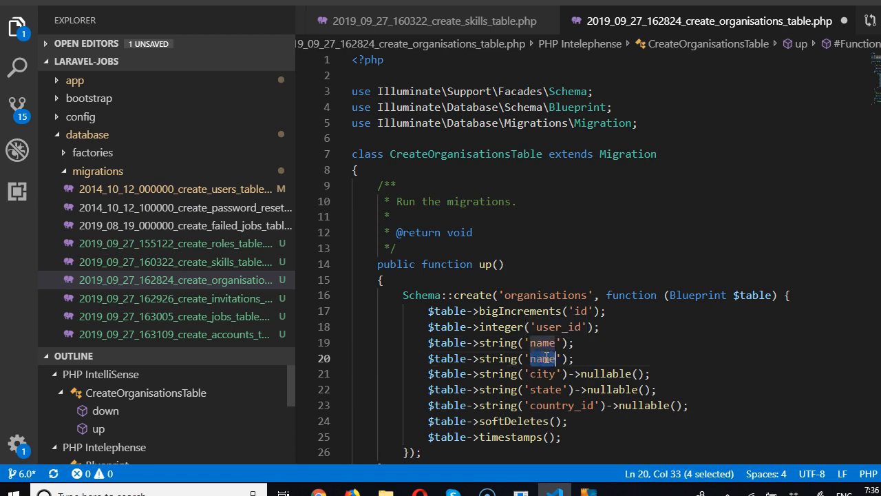
pyautogui.write('descri')
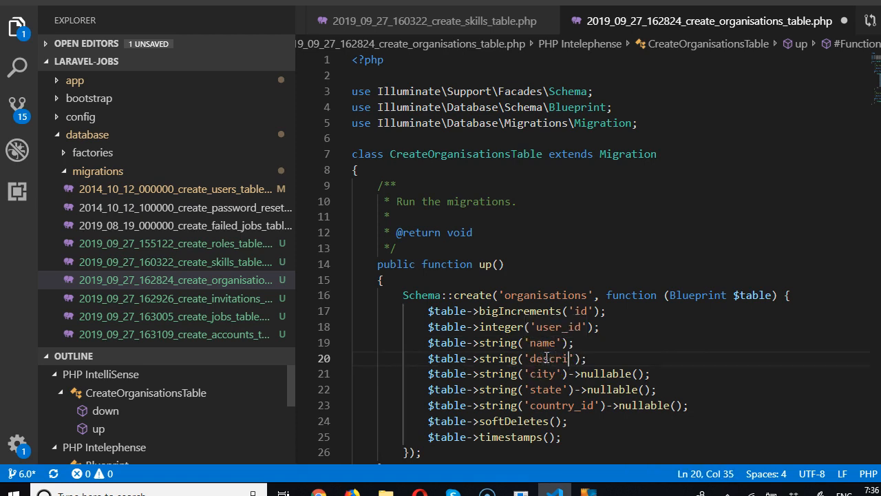
pyautogui.write('ption')
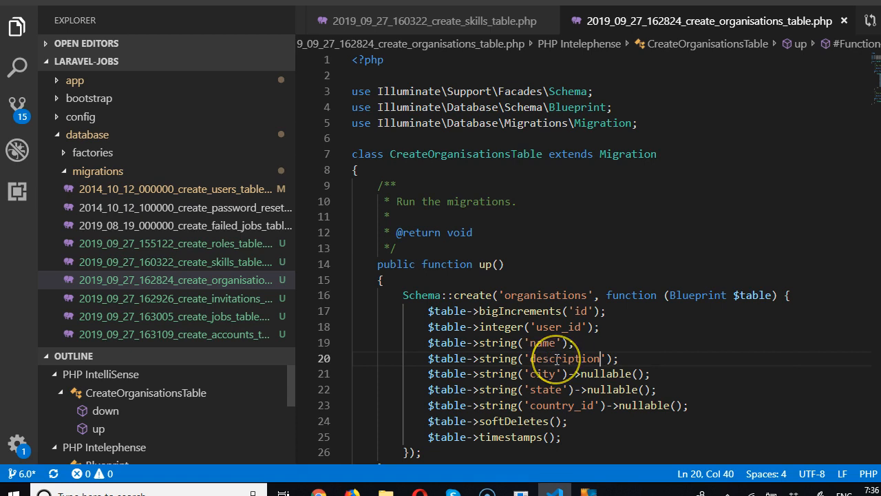
pyautogui.write('->')
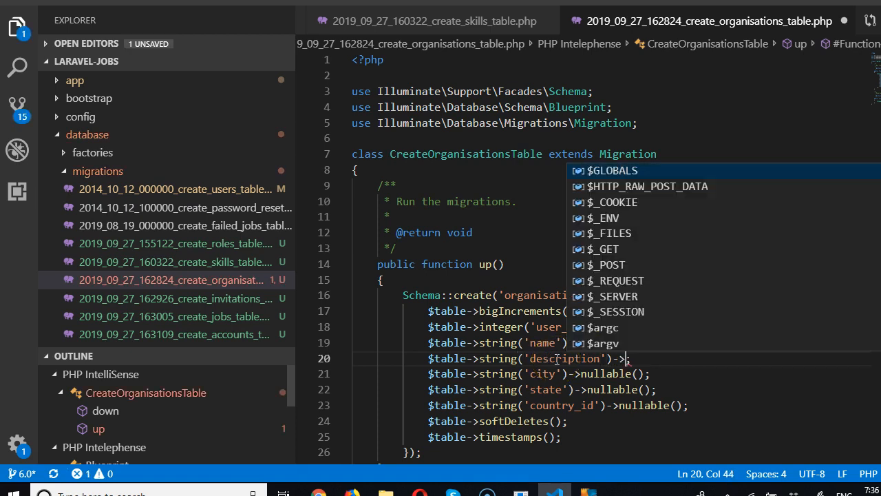
pyautogui.write('nulla')
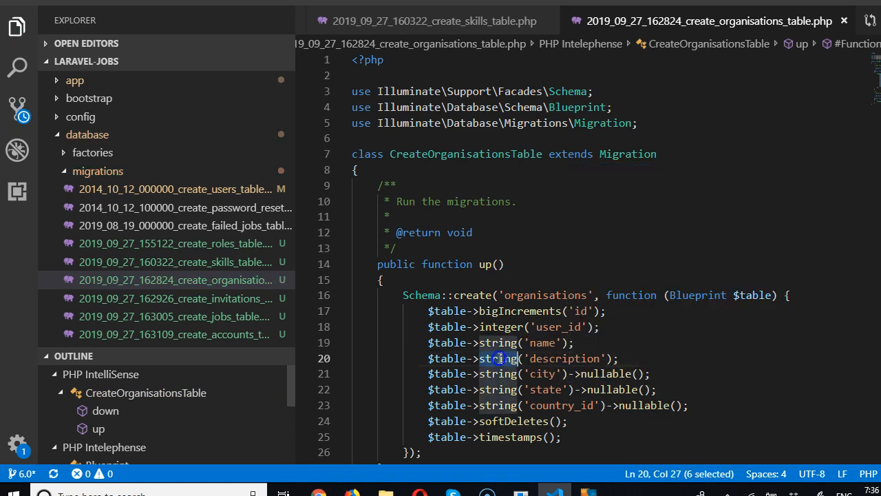
pyautogui.write('longText')
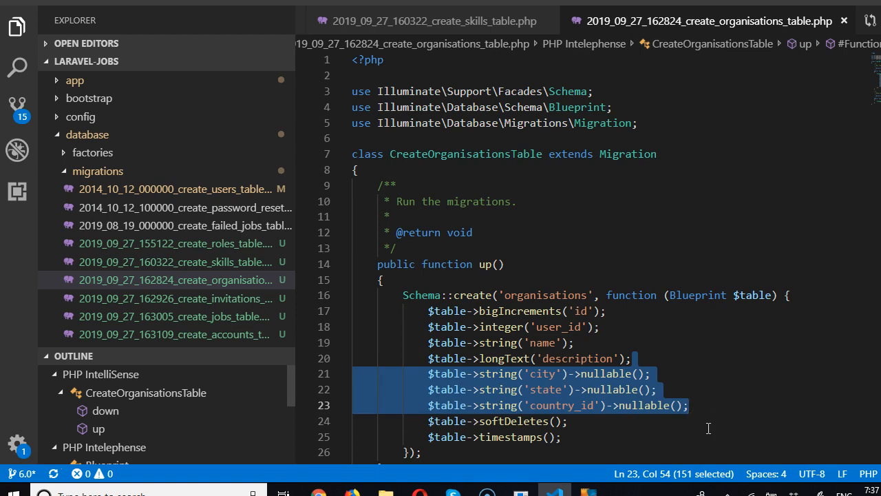
pyautogui.moveTo(668, 370)
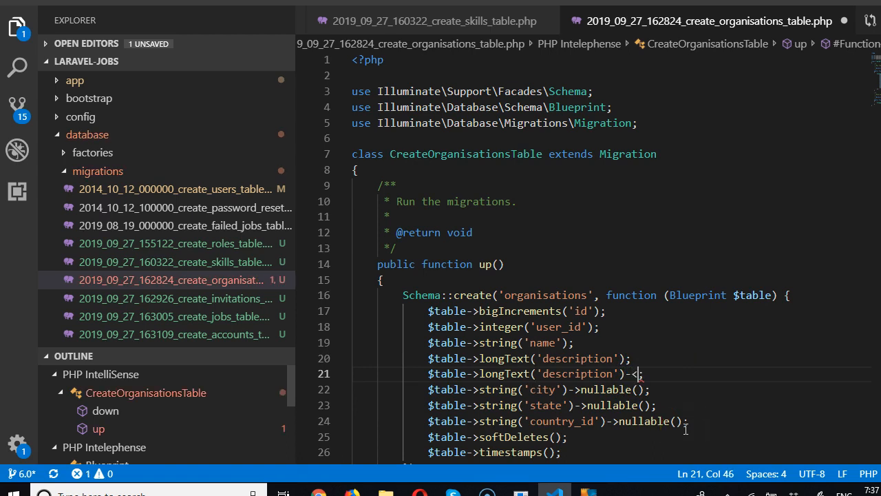
# Step: Add $table->longText('contact_details')->nullable(); below the country_id column in the organisations migration
pyautogui.write('>')
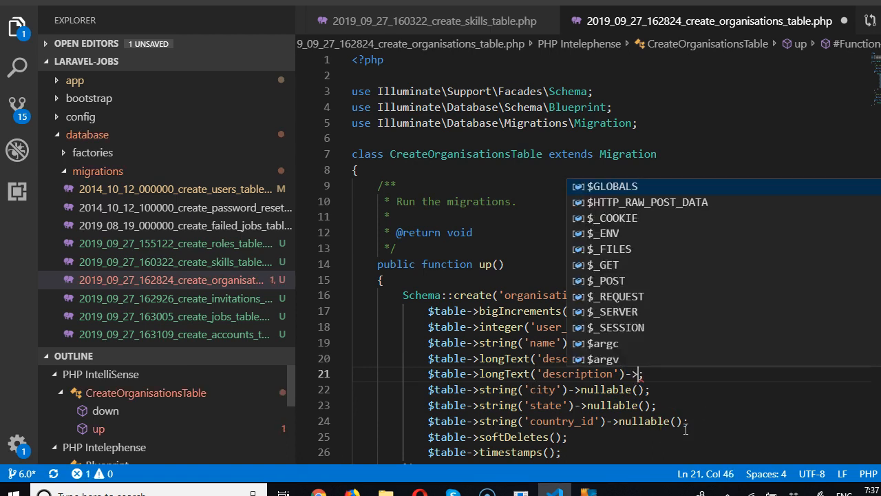
pyautogui.write('nullable(')
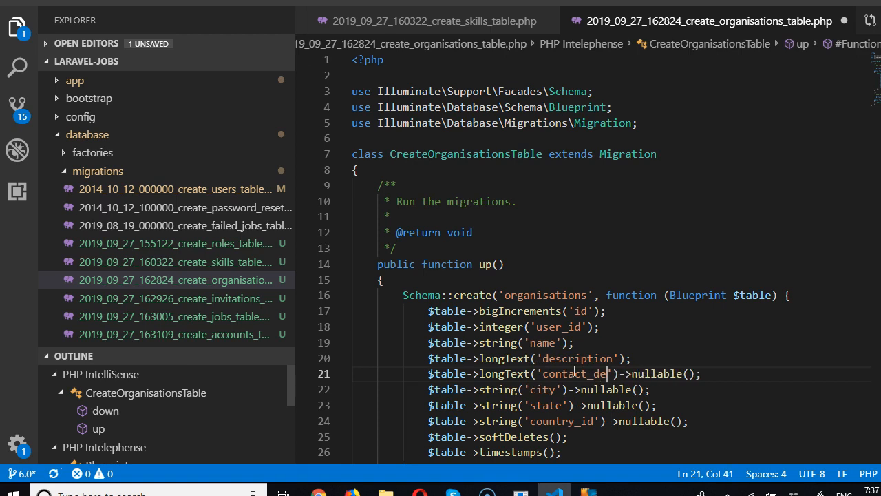
pyautogui.write('tails')
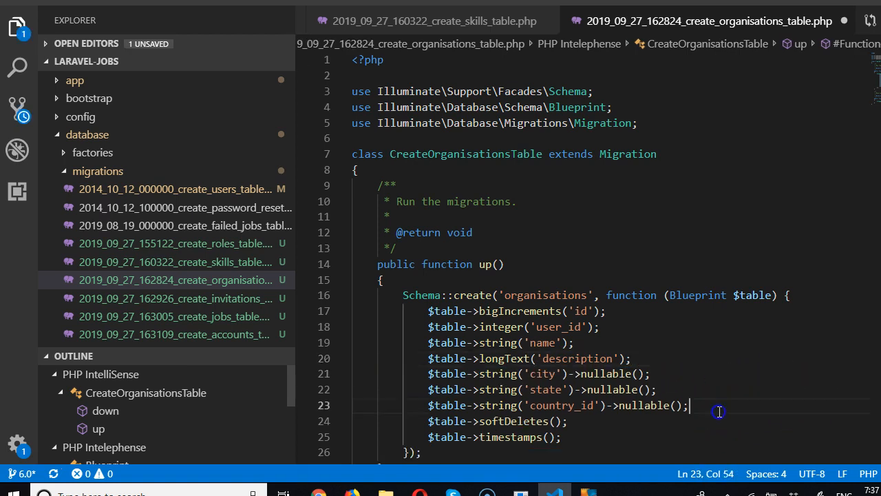
pyautogui.write("$table->longText('contact_details')->nullable();")
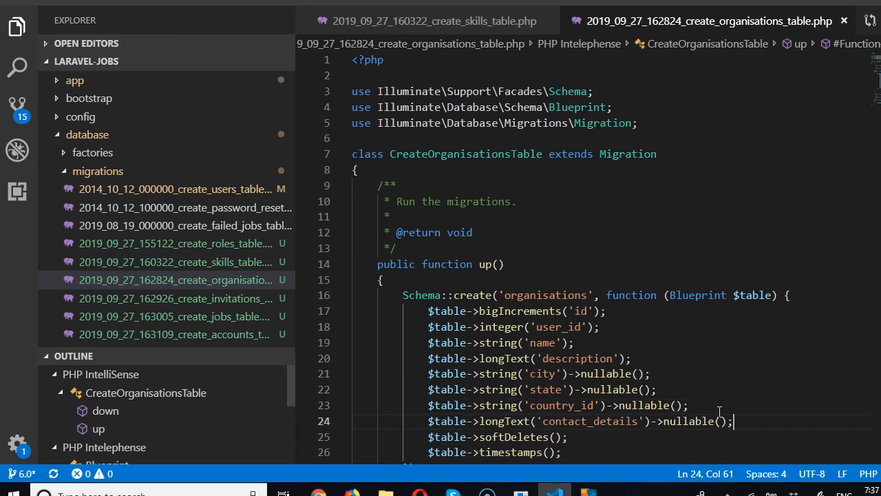
pyautogui.moveTo(788, 421)
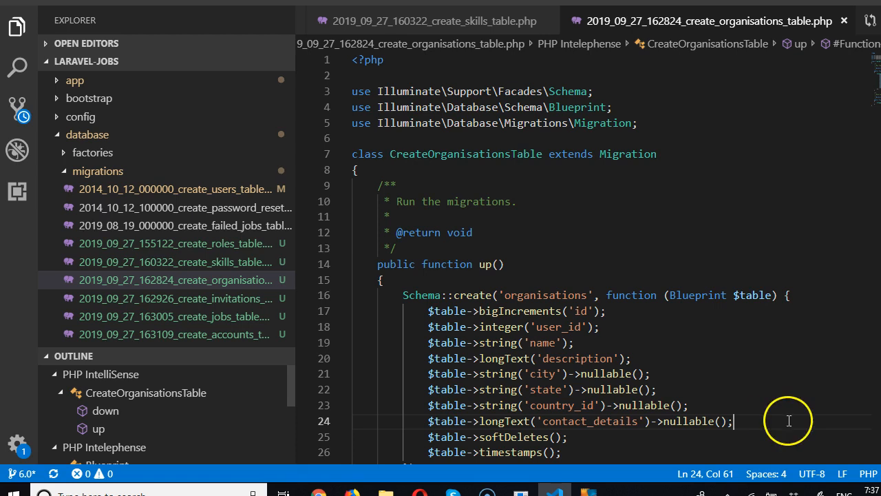